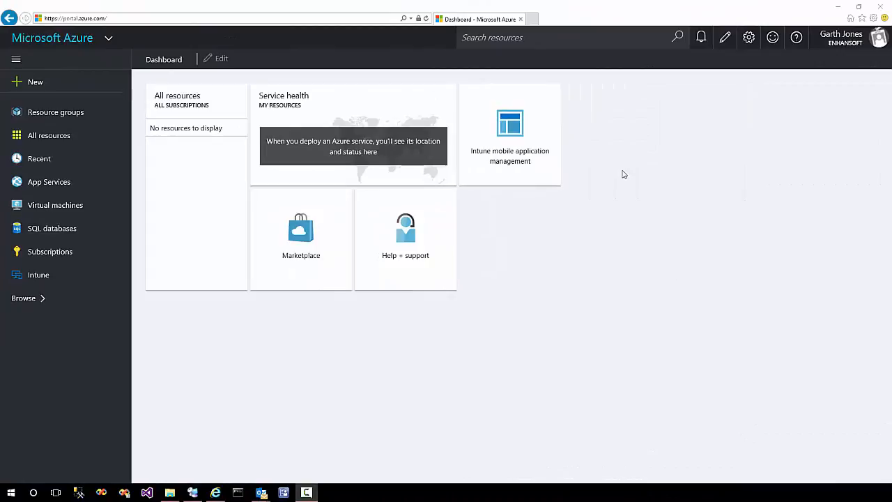
pyautogui.moveTo(510, 156)
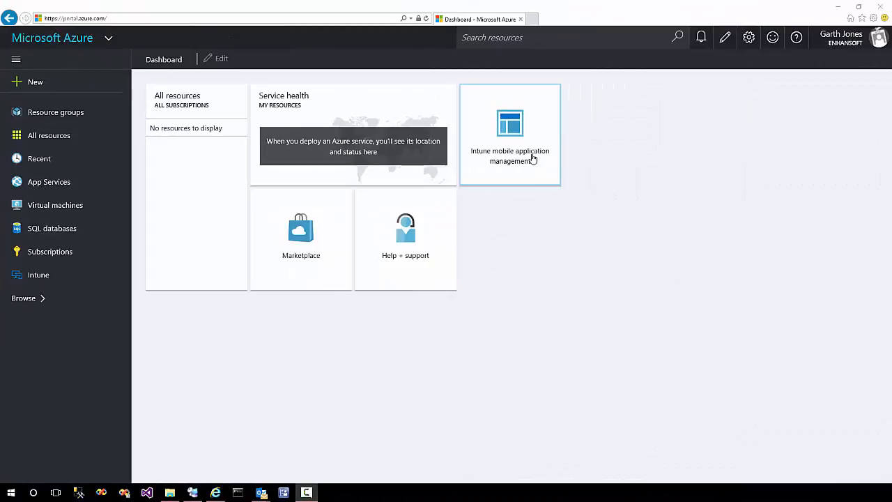
# Step: Go into Intune mobile application management and list its app policies to reach the Android policy
pyautogui.click(511, 133)
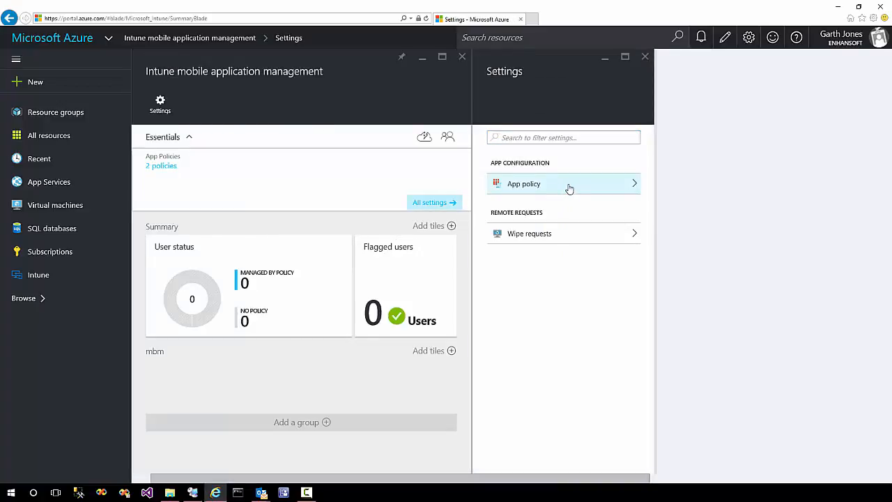
pyautogui.click(566, 184)
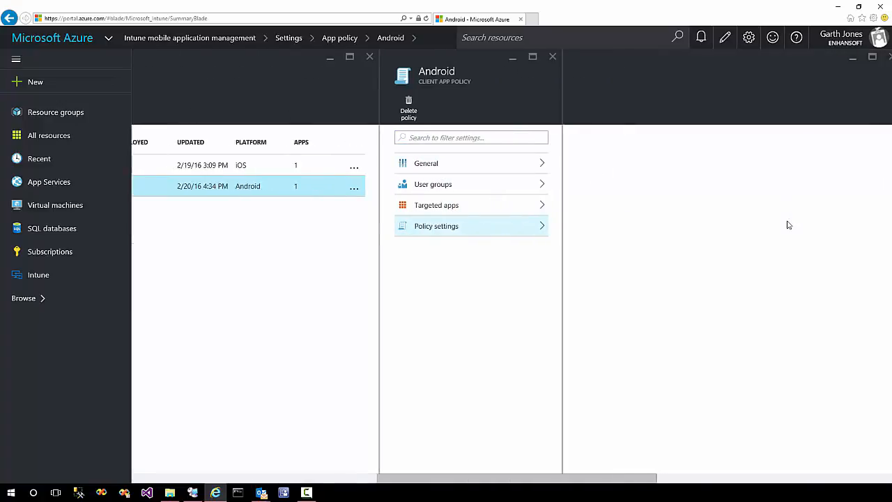
# Step: Show the Android policy settings and scroll to the Access requirements (PIN, timeout, jailbreak blocking)
pyautogui.click(436, 225)
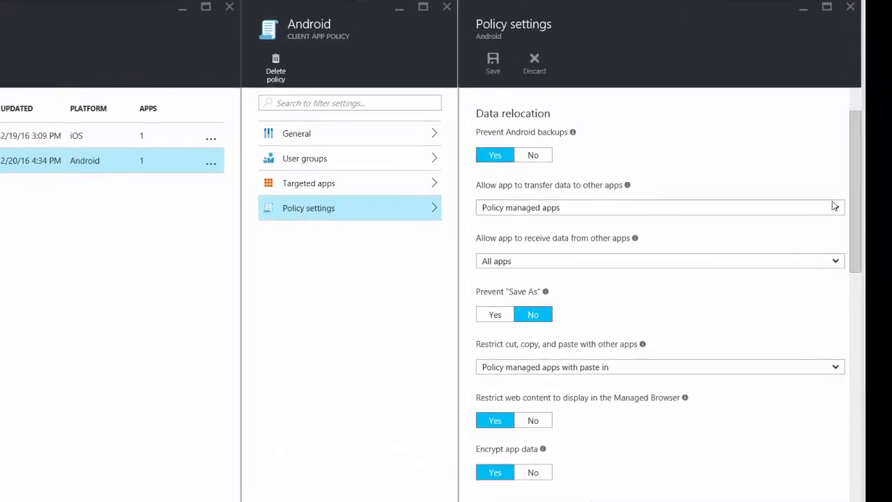
pyautogui.scroll(-3)
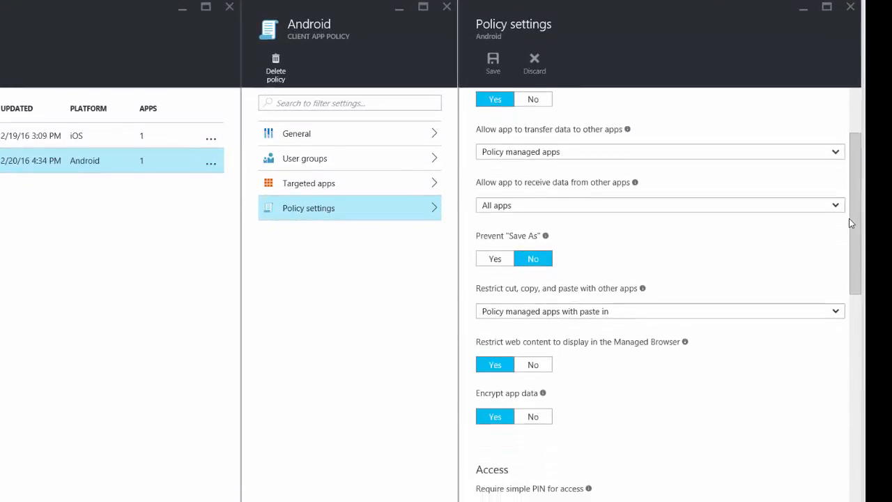
pyautogui.scroll(-3)
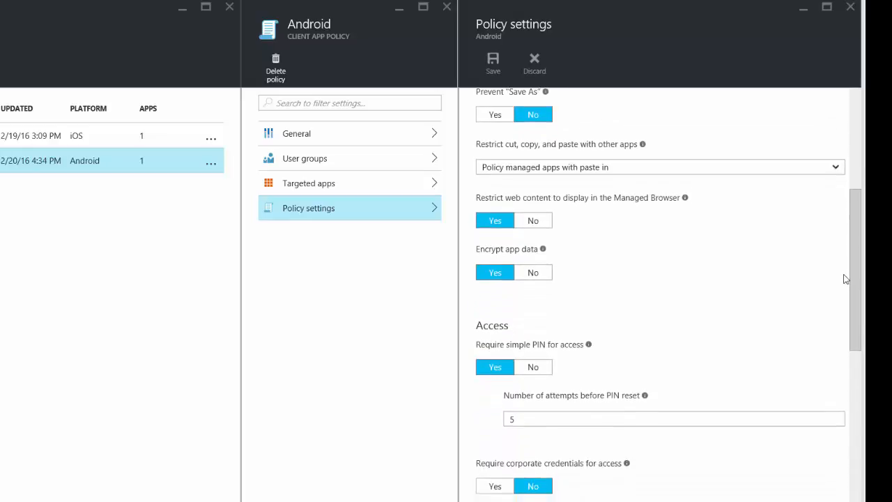
pyautogui.scroll(-3)
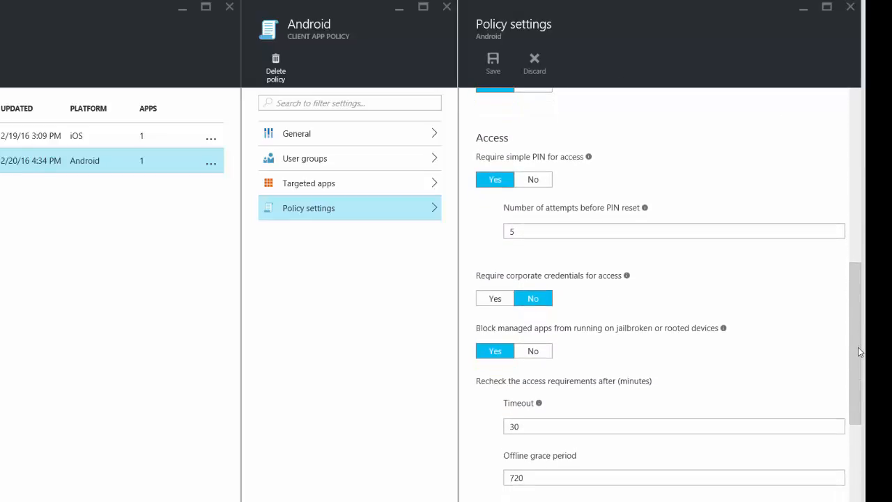
pyautogui.moveTo(694, 335)
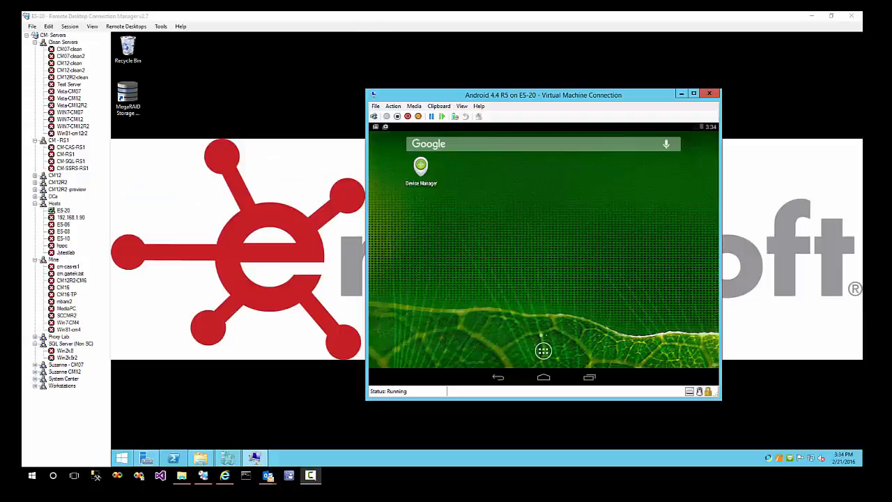
pyautogui.click(543, 352)
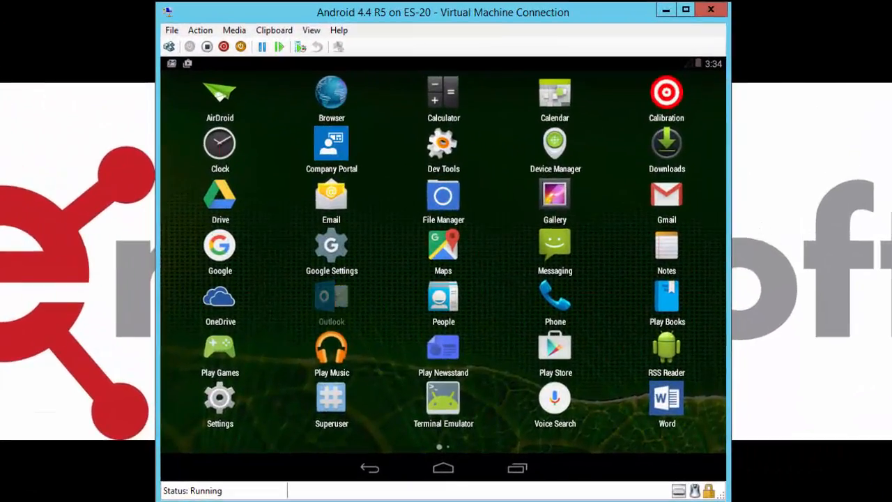
pyautogui.click(332, 299)
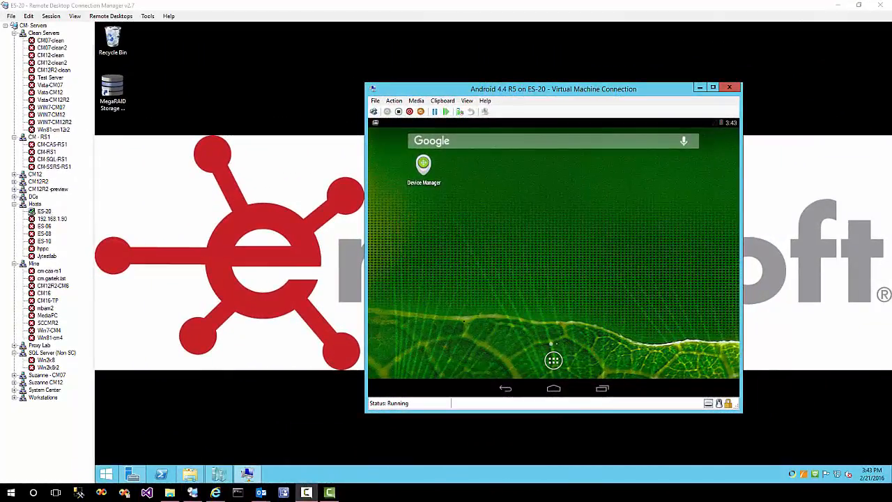
pyautogui.click(554, 360)
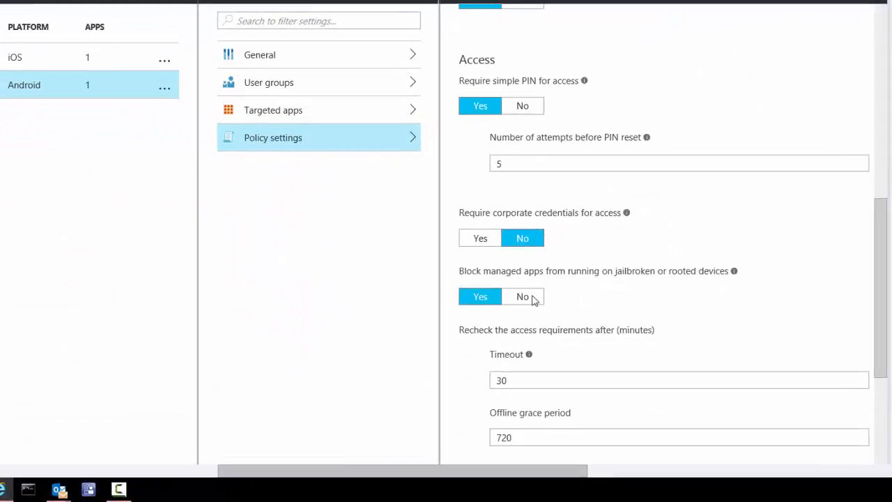
# Step: Set jailbroken/rooted device blocking to No and Prevent 'Save As' to Yes
pyautogui.click(522, 295)
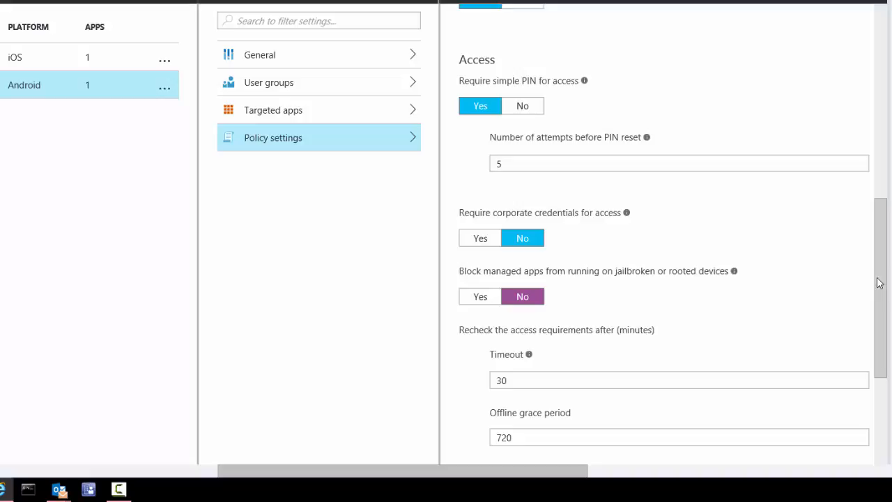
pyautogui.scroll(3)
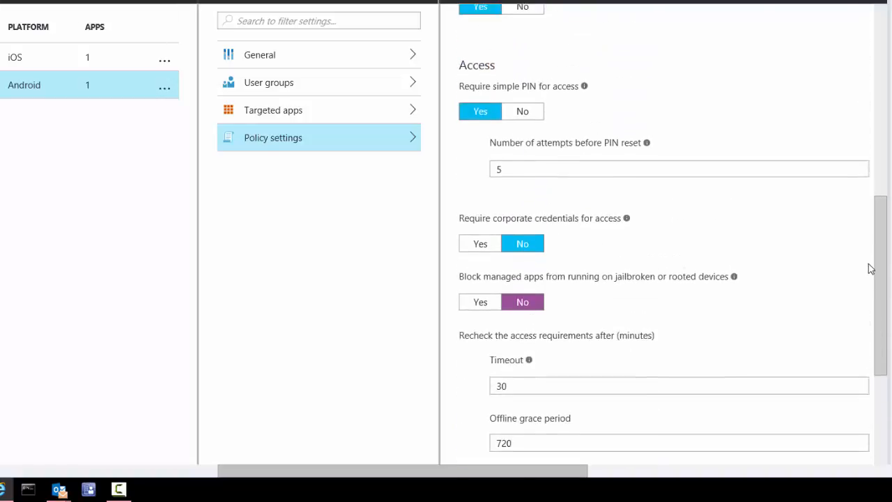
pyautogui.scroll(3)
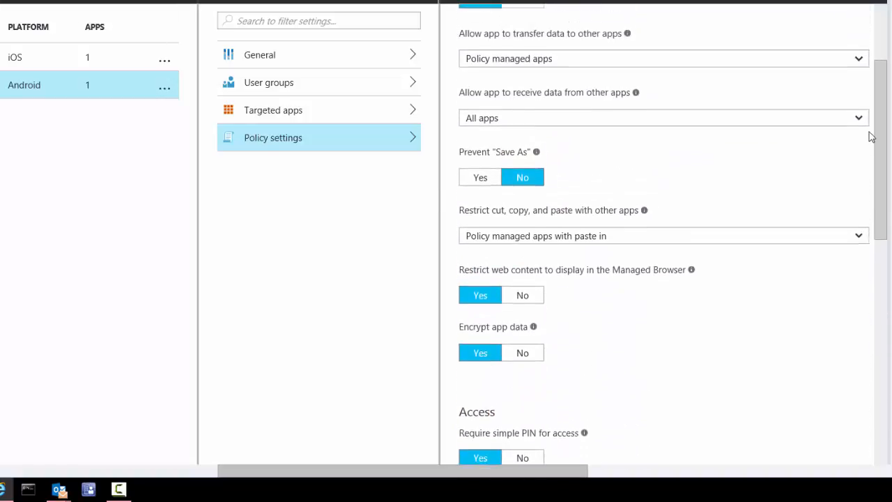
pyautogui.scroll(3)
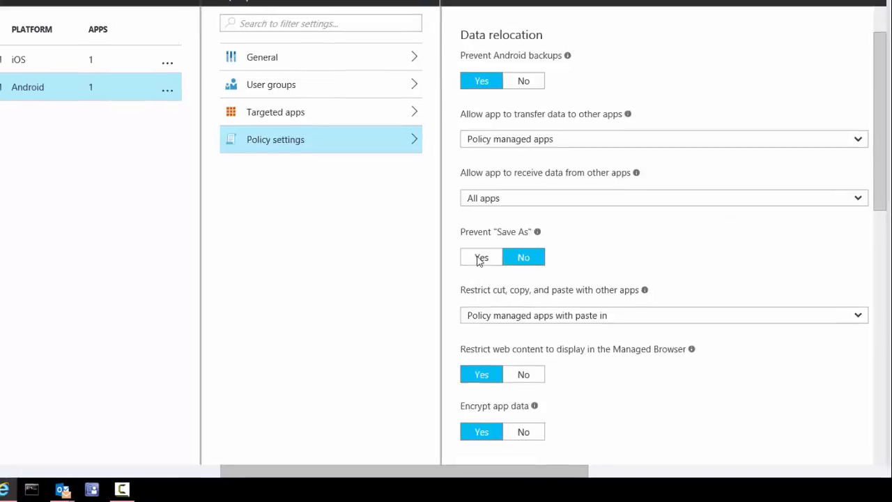
pyautogui.click(482, 257)
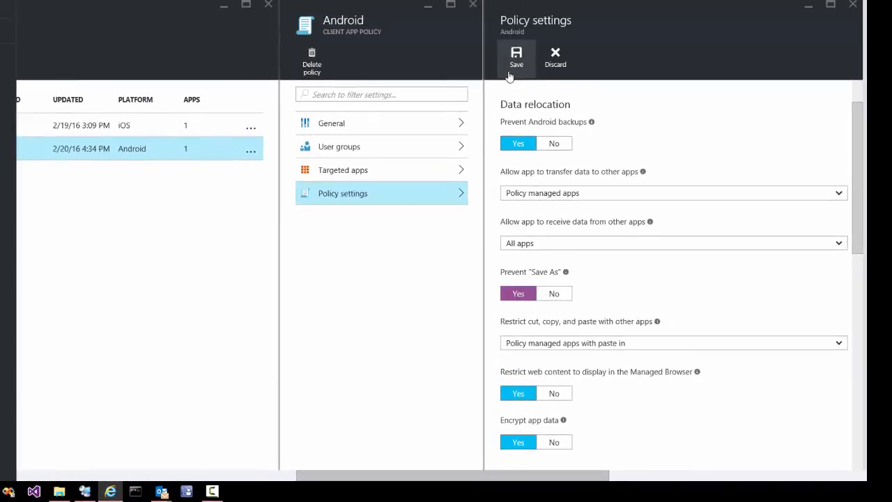
# Step: Save the Android policy settings and close the policy blades
pyautogui.click(516, 57)
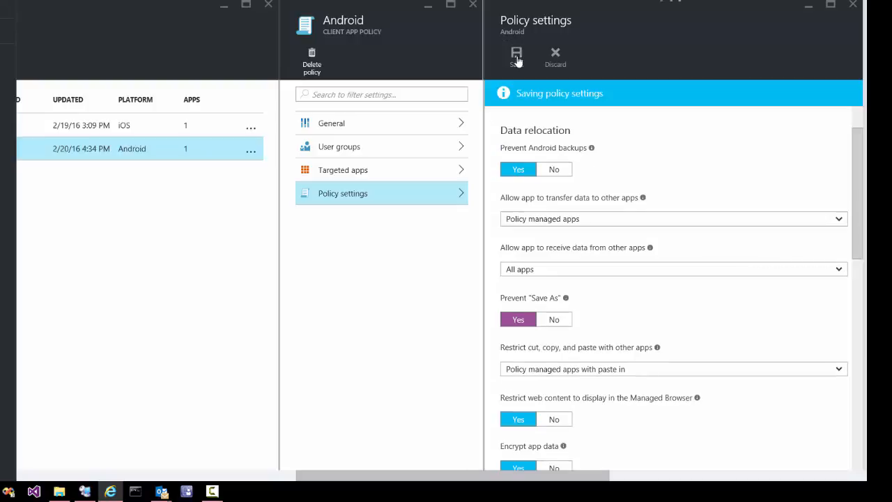
pyautogui.click(516, 56)
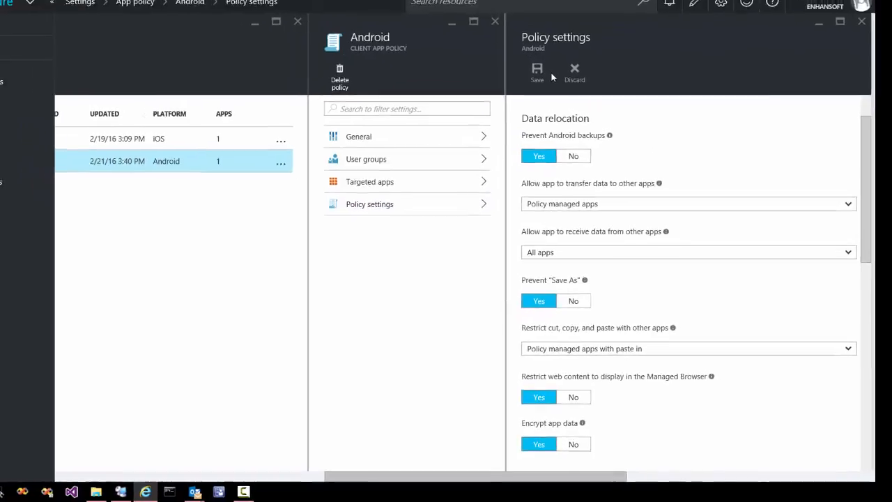
pyautogui.click(575, 68)
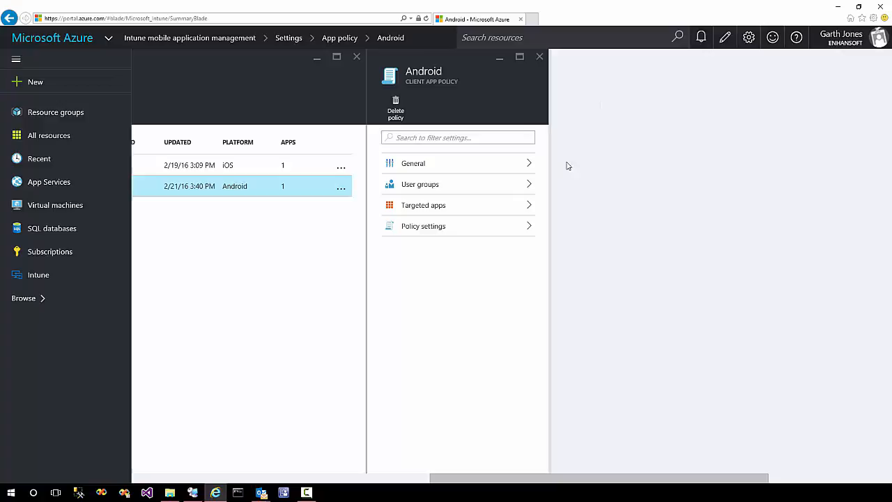
pyautogui.click(540, 56)
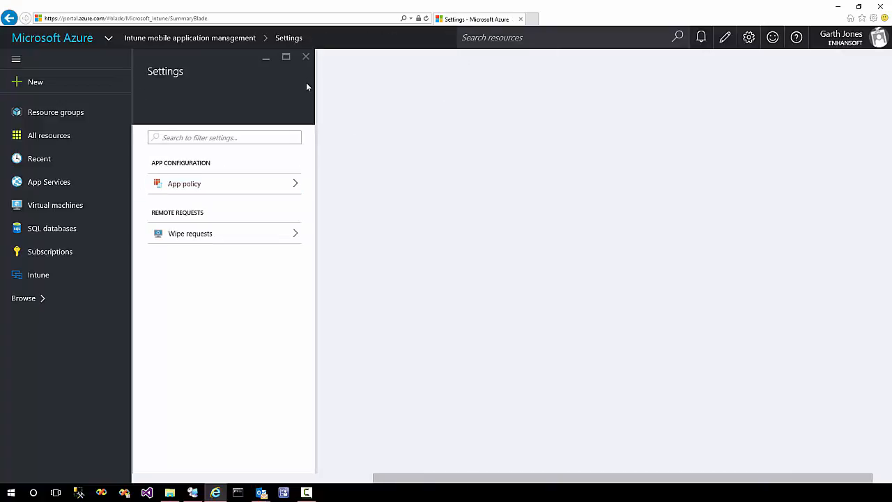
# Step: Close the Intune Settings blade, leaving the Android 4.4 VM home screen in view
pyautogui.click(305, 56)
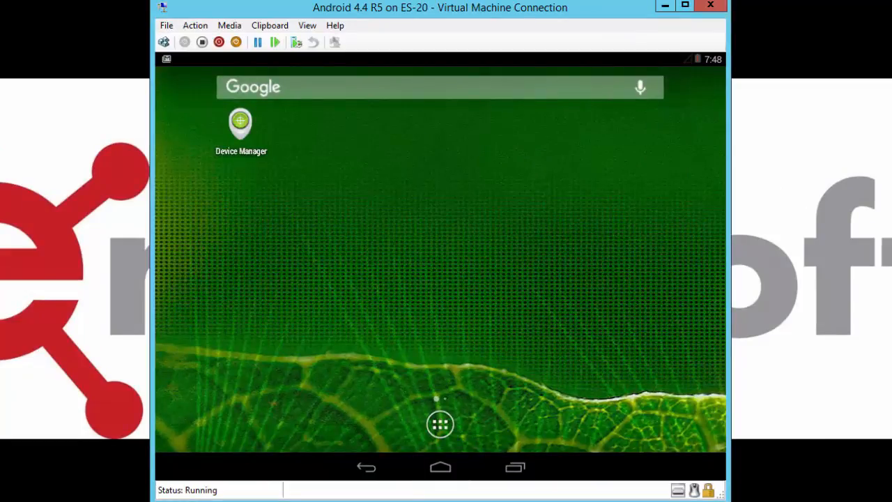
# Step: Launch Outlook on the Android VM, unlock with the PIN, and open the 'Re: Keep this to yourself.' email
pyautogui.click(441, 424)
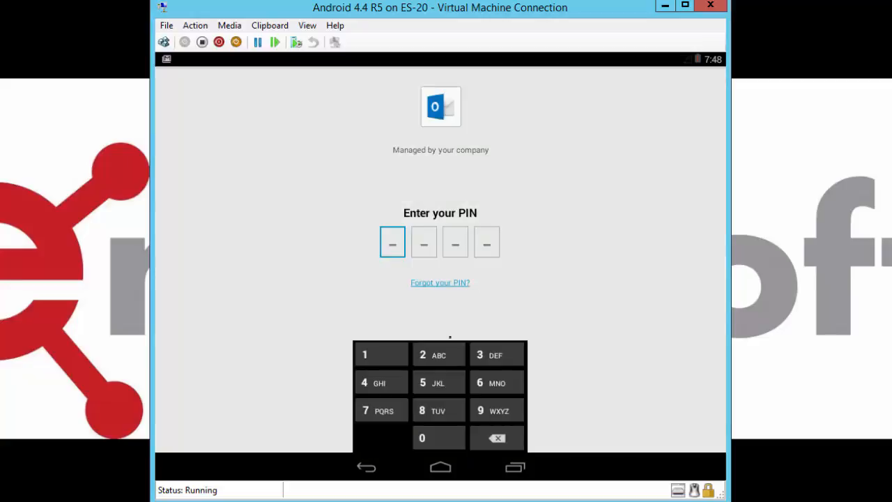
pyautogui.click(480, 410)
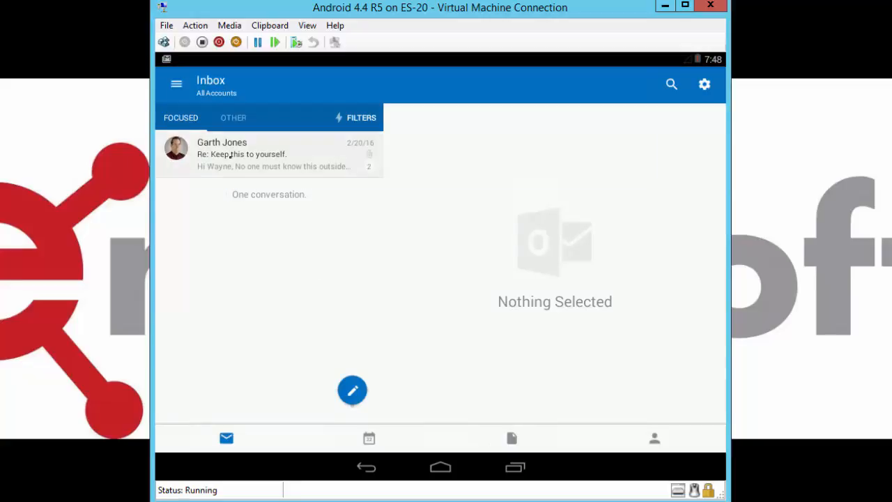
pyautogui.click(268, 153)
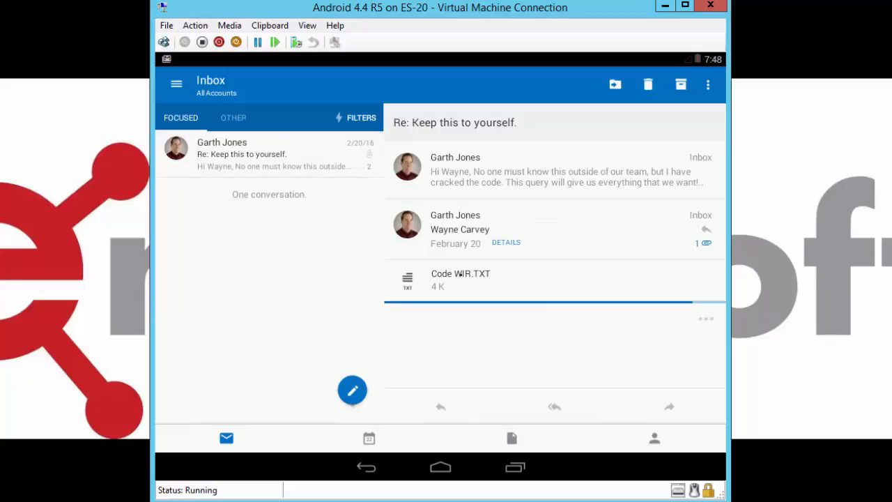